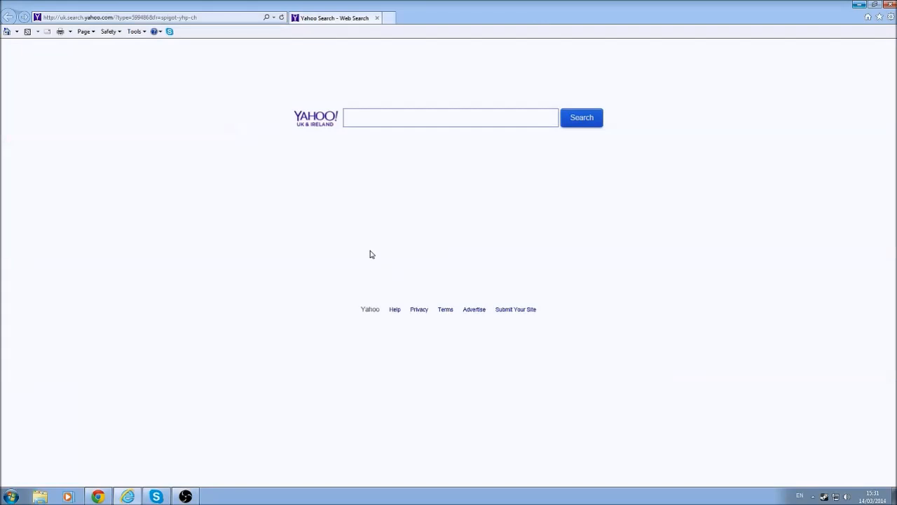
pyautogui.moveTo(371, 250)
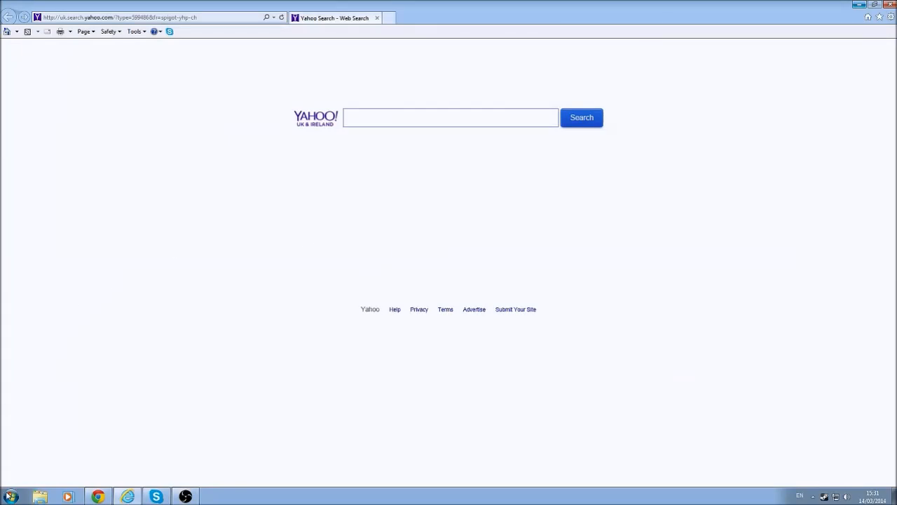
# Open All Control Panel Items from the Start menu
pyautogui.click(10, 496)
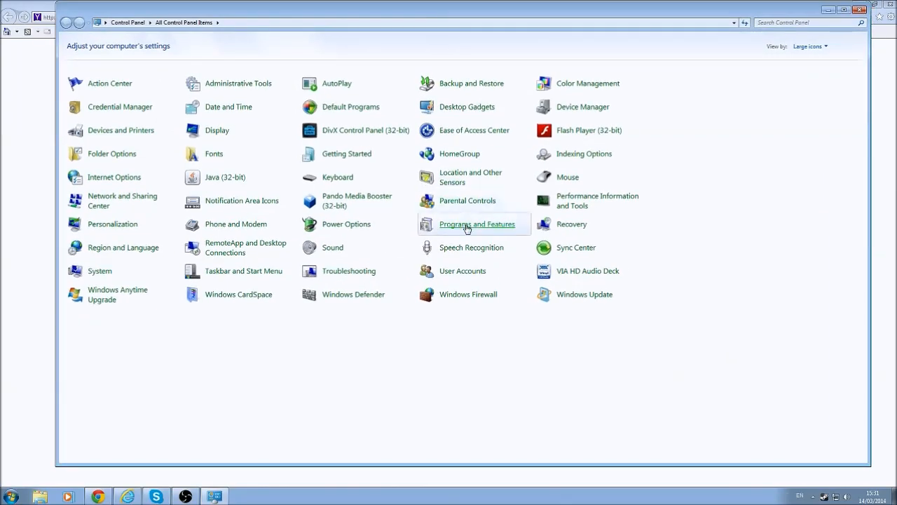
# Browse Programs and Features, inspecting entries like SEGA Genesis & Mega Drive Classics, then close it
pyautogui.click(477, 223)
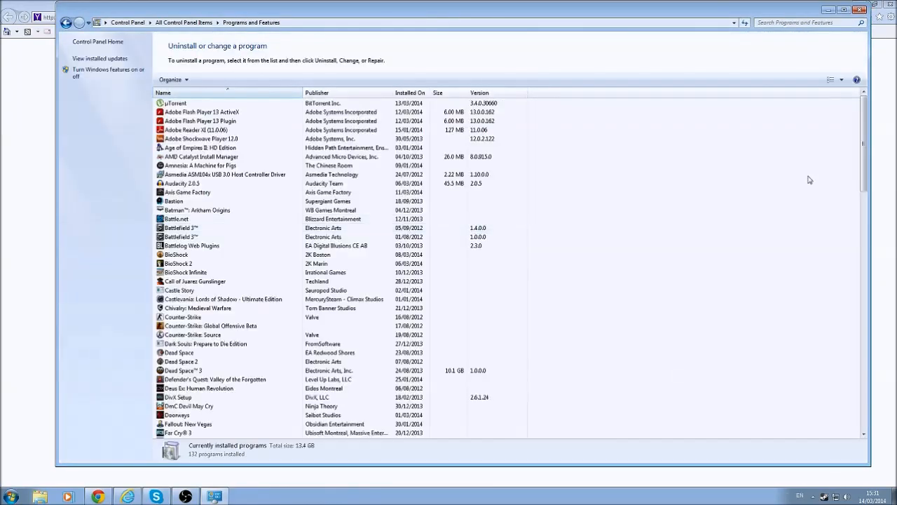
pyautogui.scroll(-3)
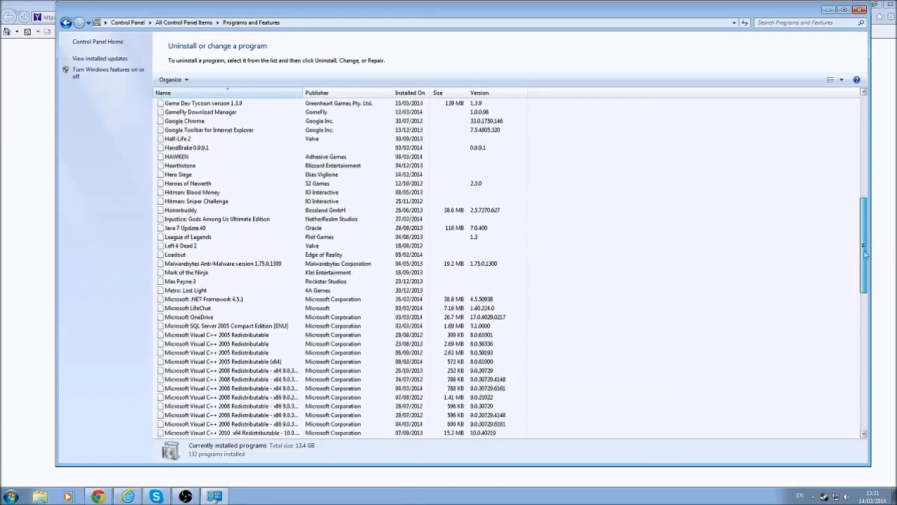
pyautogui.scroll(-3)
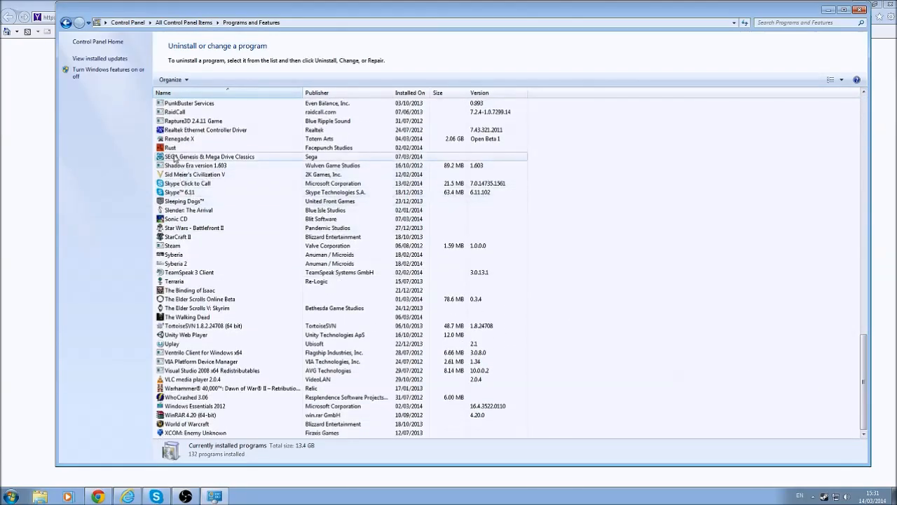
pyautogui.click(196, 166)
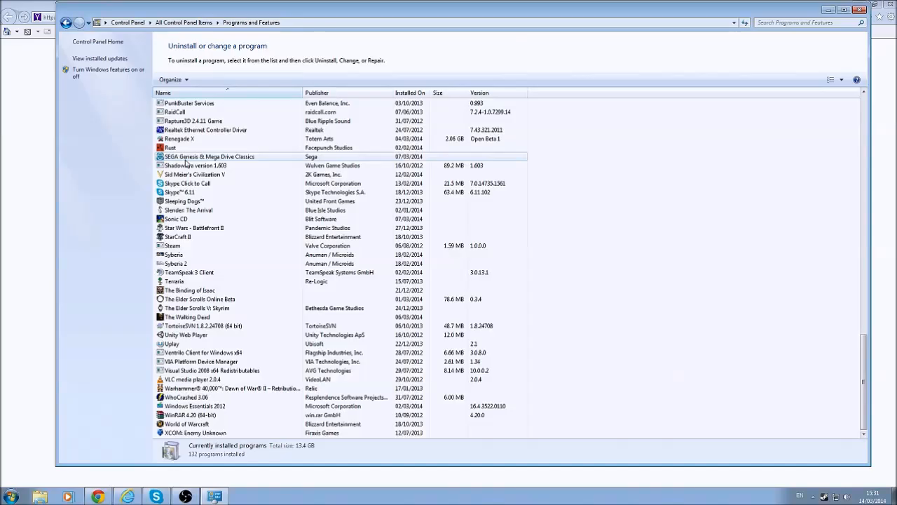
pyautogui.click(252, 165)
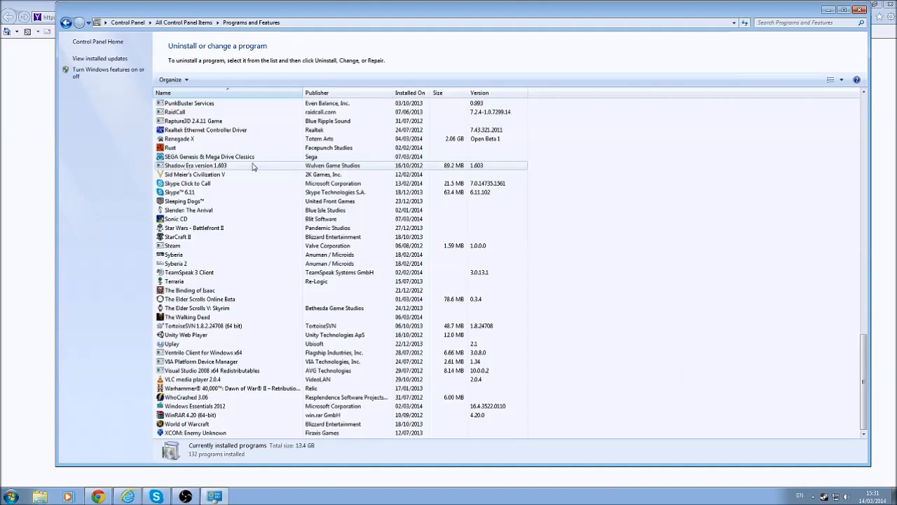
pyautogui.click(220, 156)
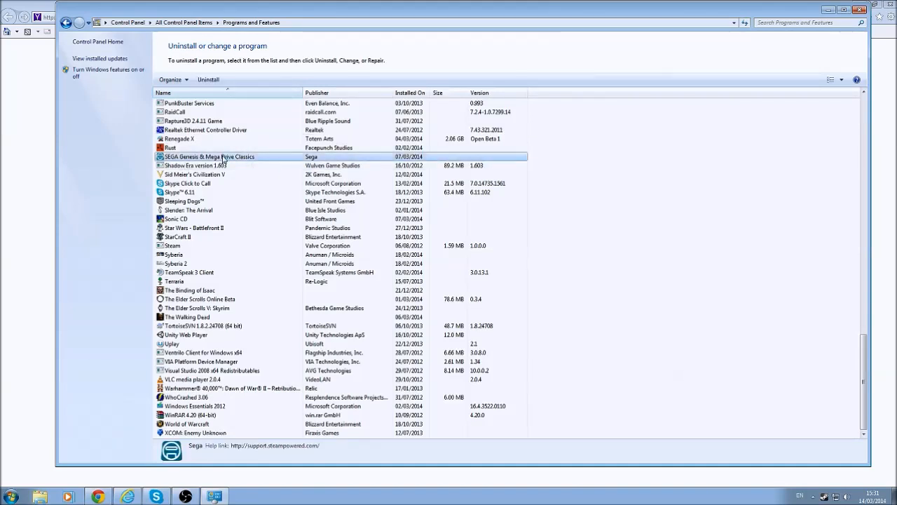
pyautogui.click(196, 166)
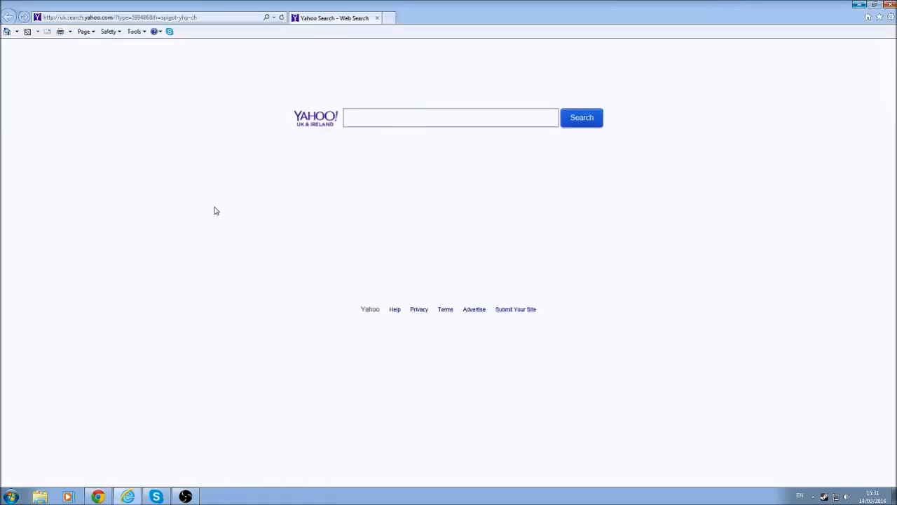
pyautogui.moveTo(194, 220)
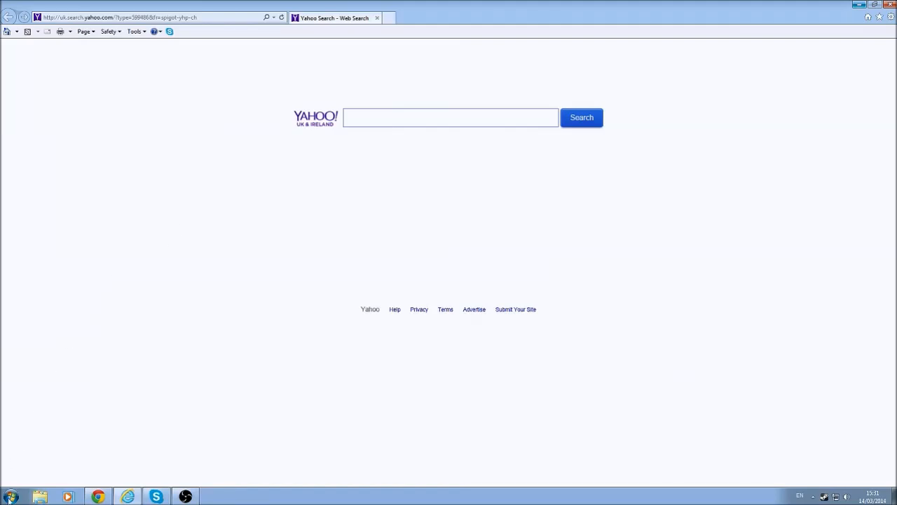
pyautogui.click(10, 496)
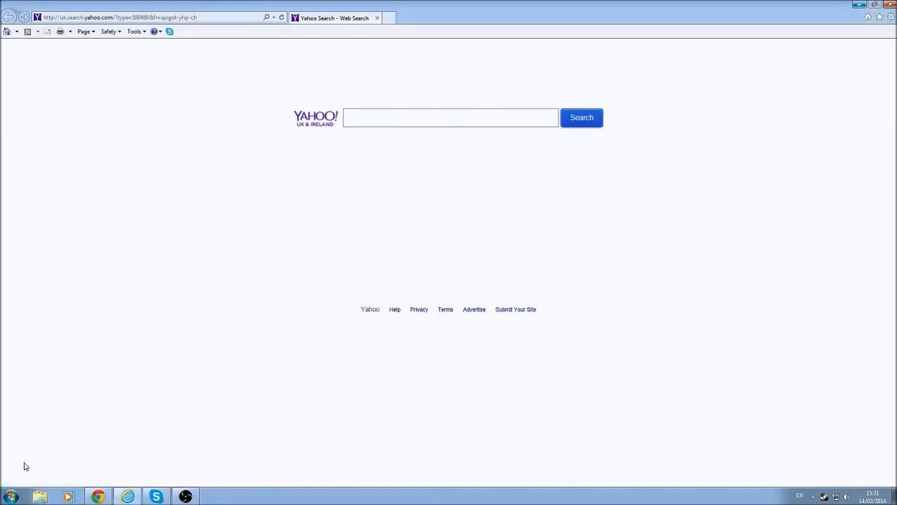
# Search the Start menu for 'regedit' and launch Registry Editor
pyautogui.click(11, 496)
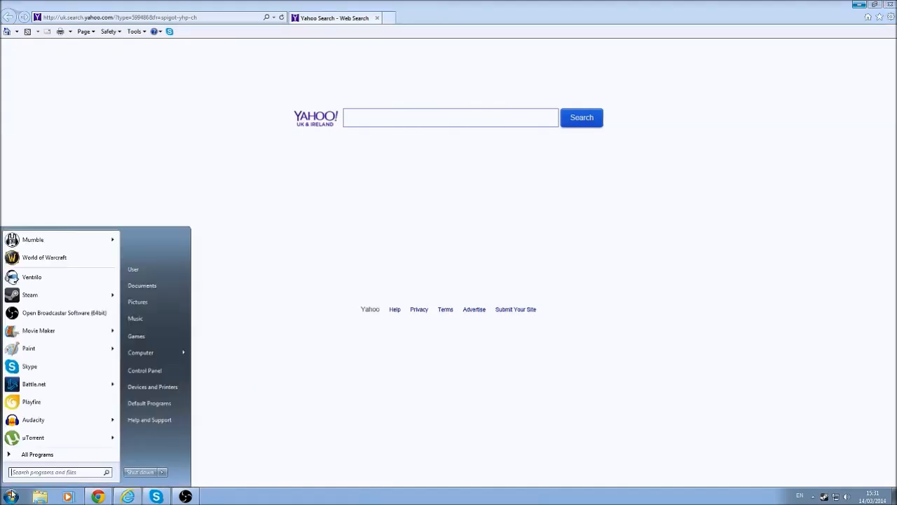
pyautogui.write('regedit')
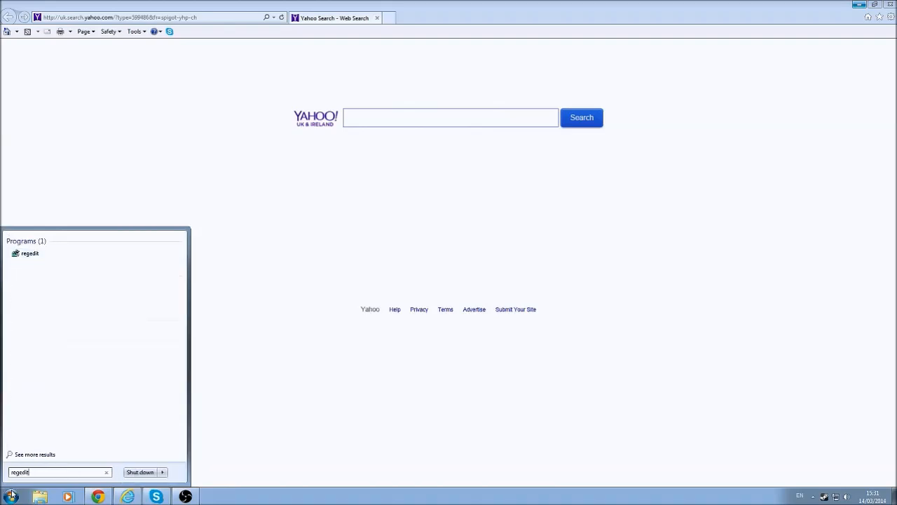
pyautogui.moveTo(39, 267)
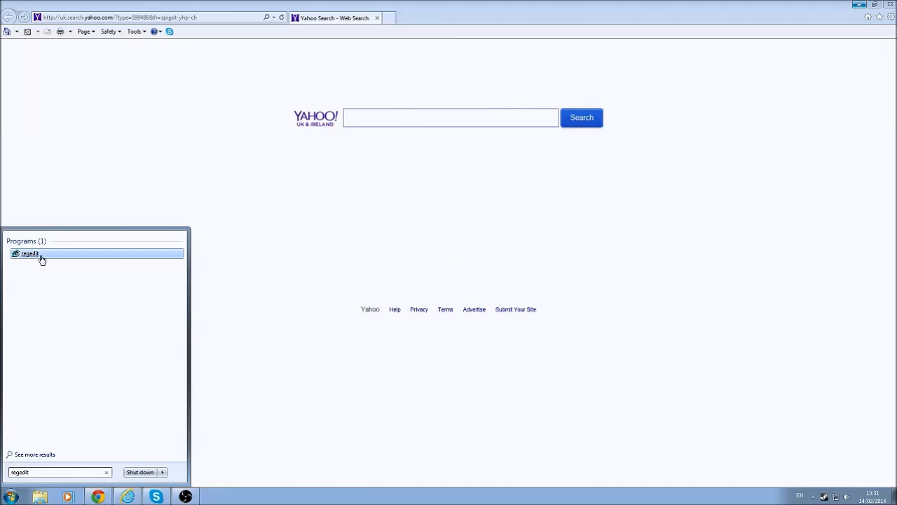
pyautogui.click(30, 253)
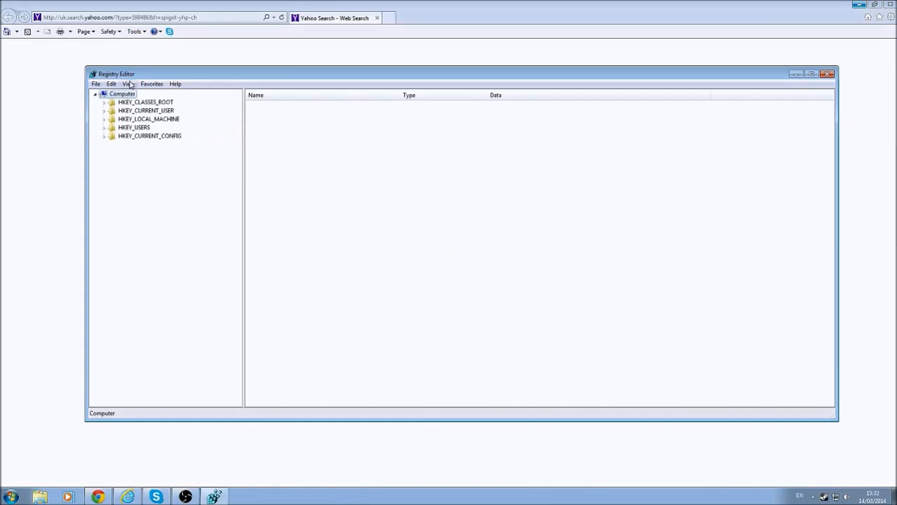
pyautogui.moveTo(111, 84)
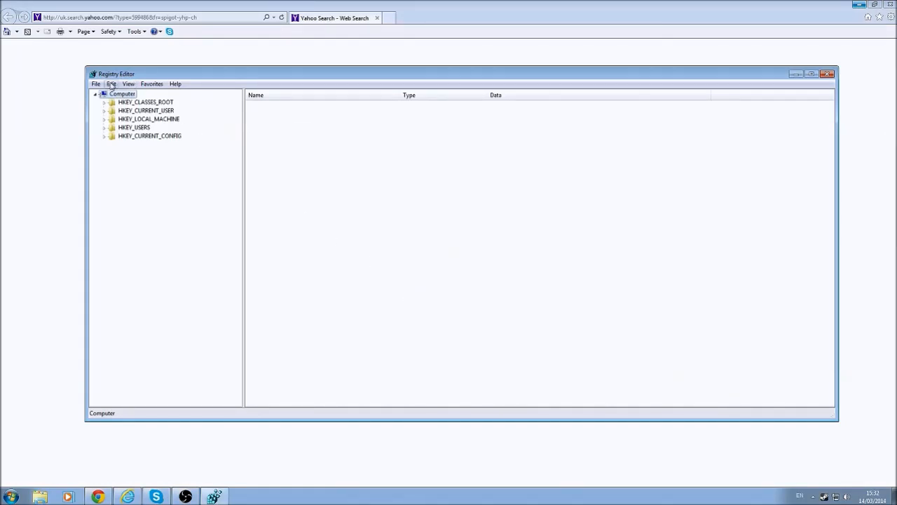
# Use Edit > Find to search keys, values and data for 'spigot'
pyautogui.click(111, 84)
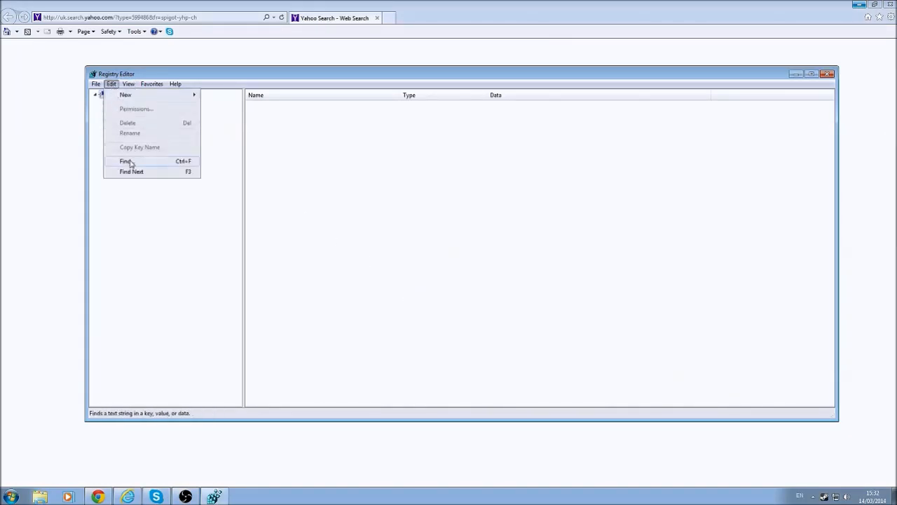
pyautogui.click(125, 161)
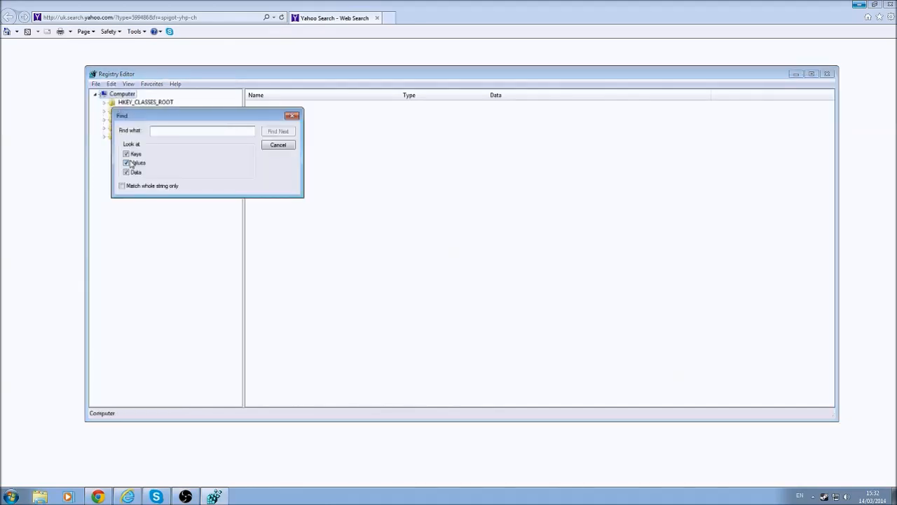
pyautogui.write('spg')
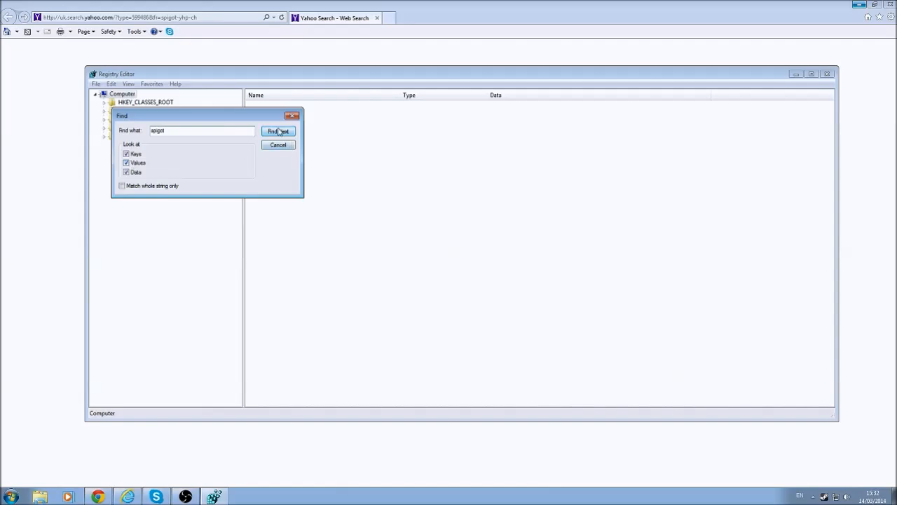
pyautogui.click(278, 131)
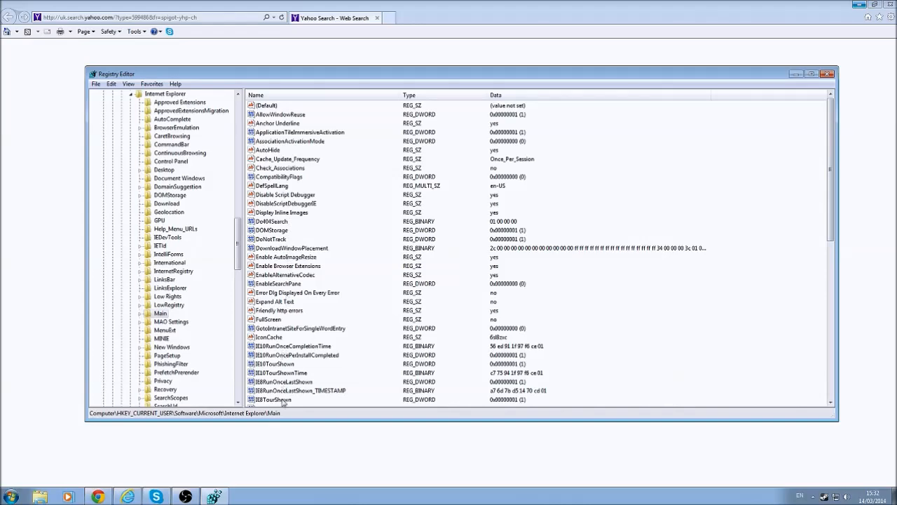
# Delete the Yahoo 'Start Page' value from the Internet Explorer Main key
pyautogui.scroll(-3)
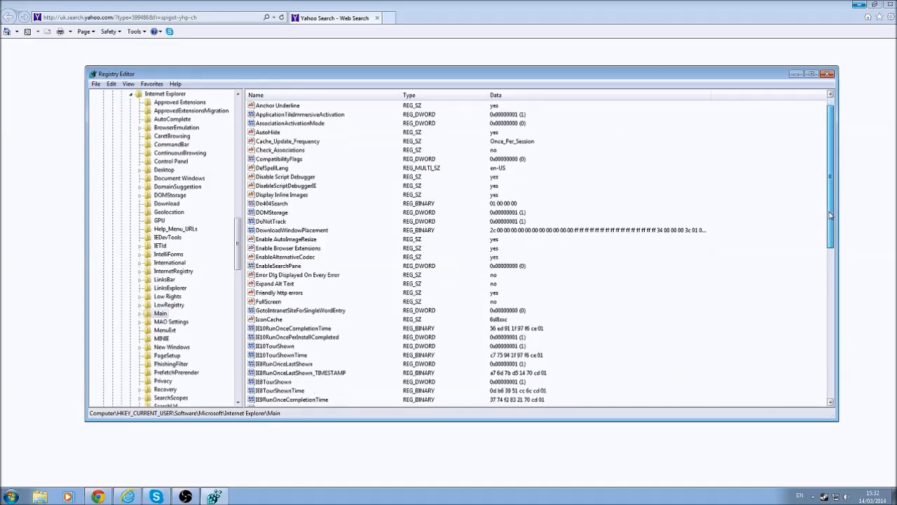
pyautogui.scroll(-3)
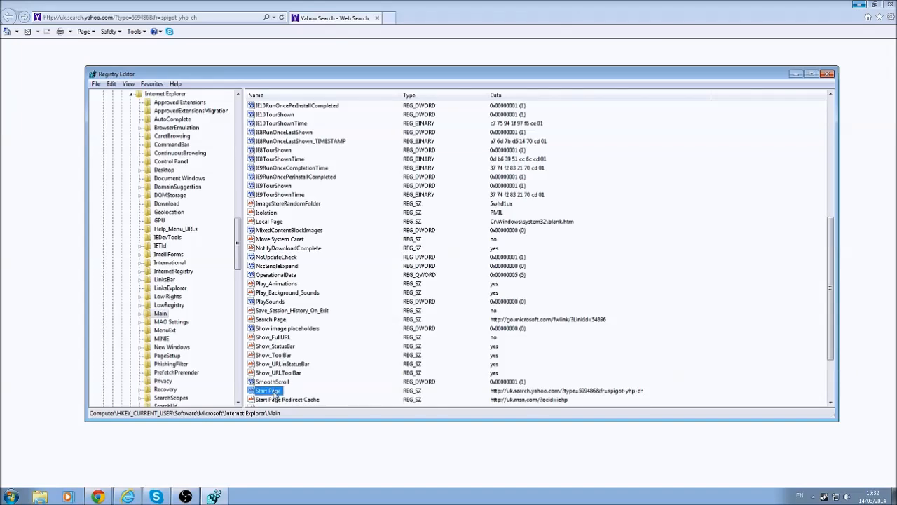
pyautogui.rightClick(268, 390)
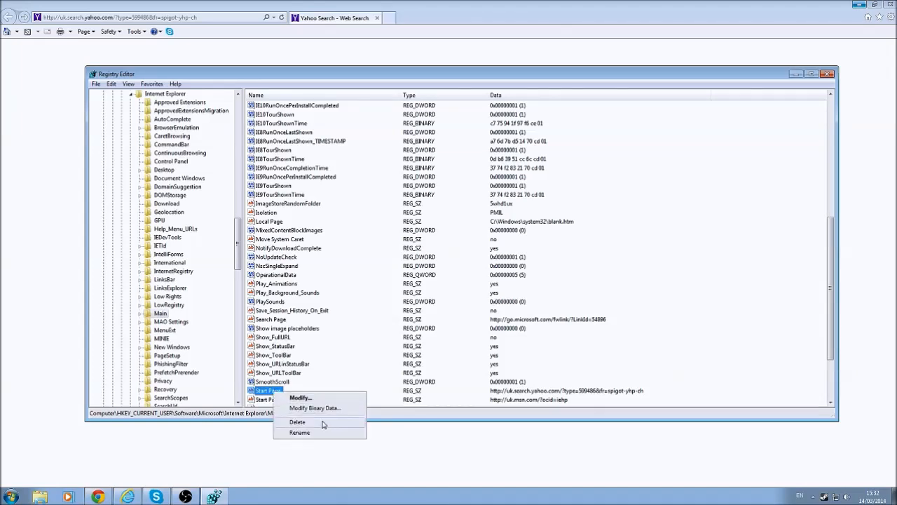
pyautogui.click(298, 421)
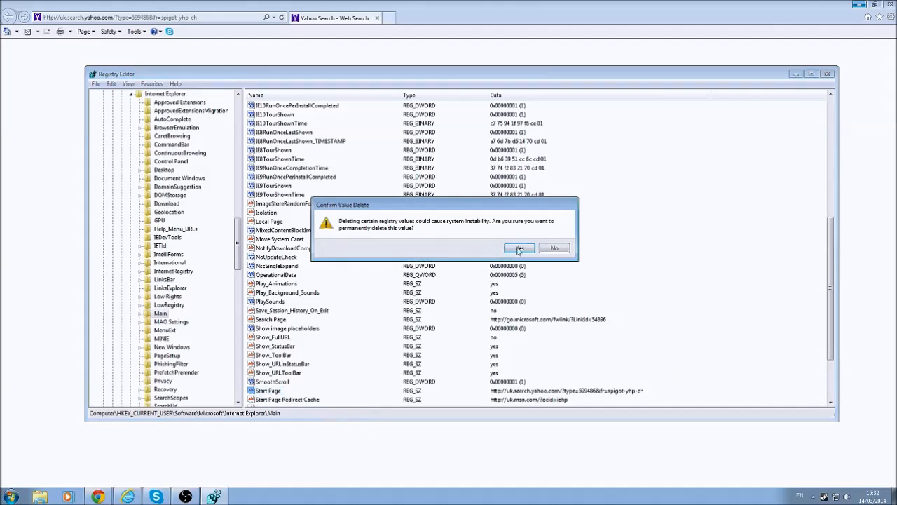
pyautogui.click(519, 249)
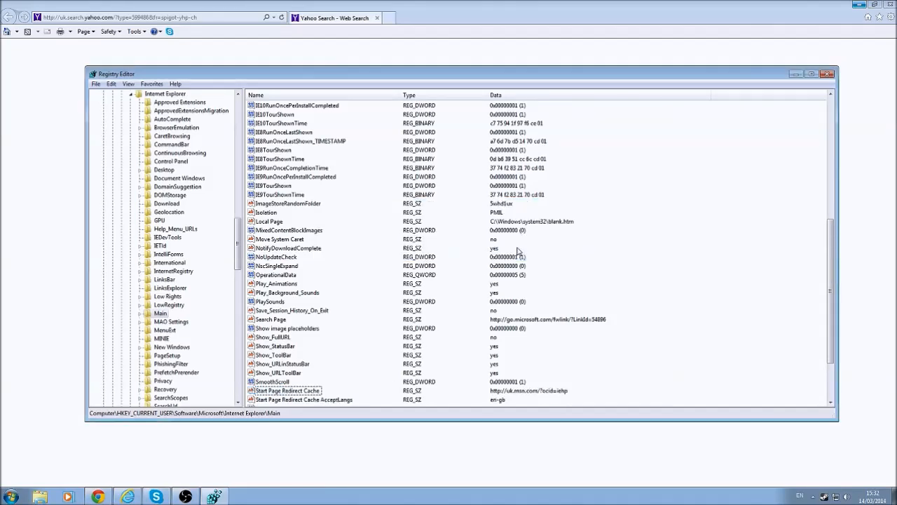
pyautogui.scroll(-3)
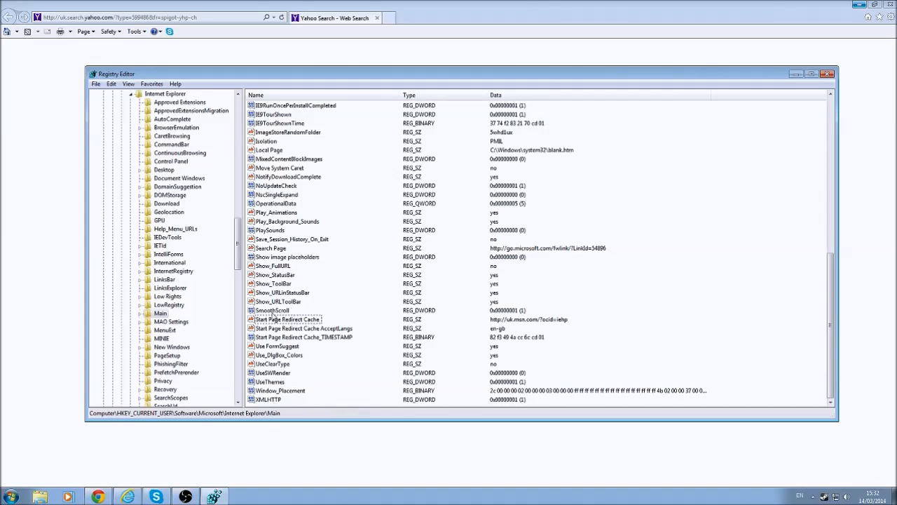
# Search the registry for 'search protect' and dismiss the 'Finished searching' notice
pyautogui.click(110, 83)
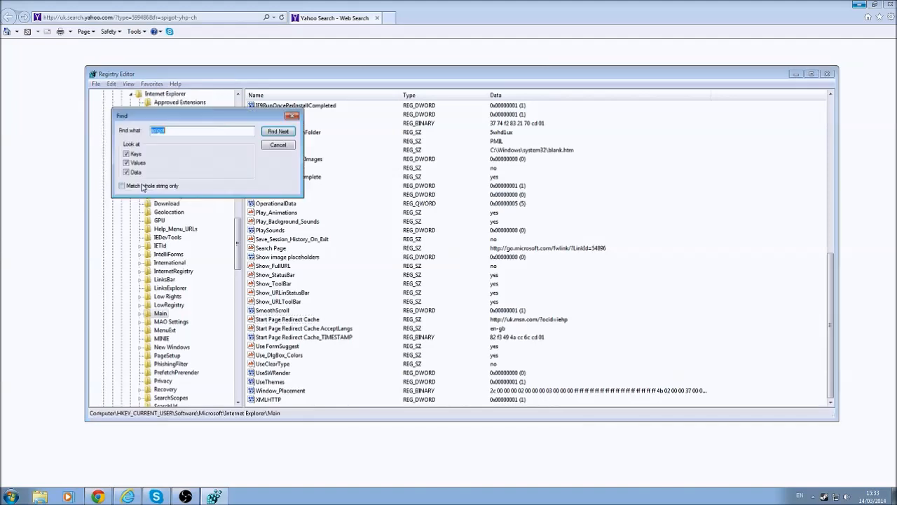
pyautogui.write('sea')
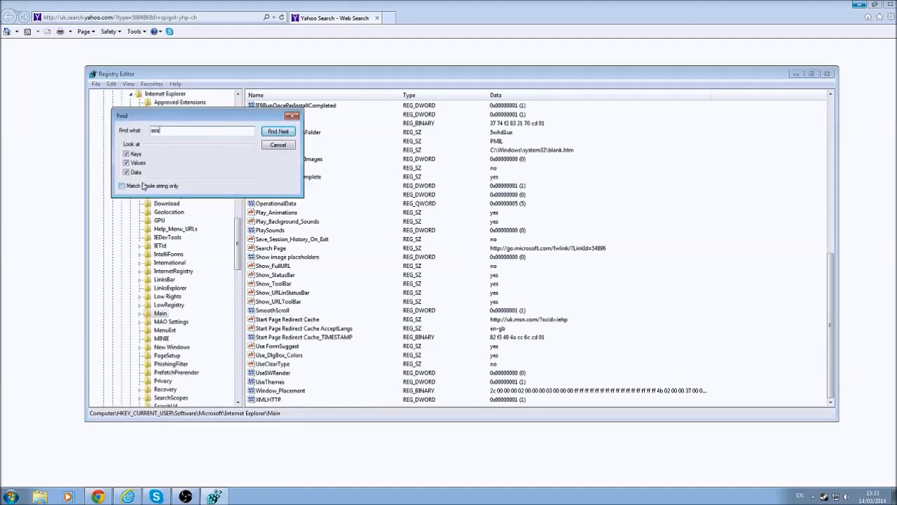
pyautogui.write('search protect')
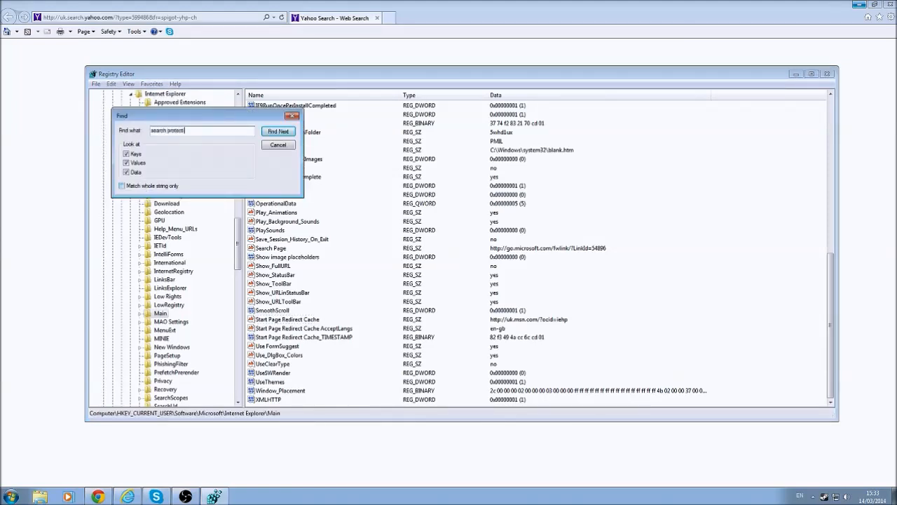
pyautogui.click(277, 131)
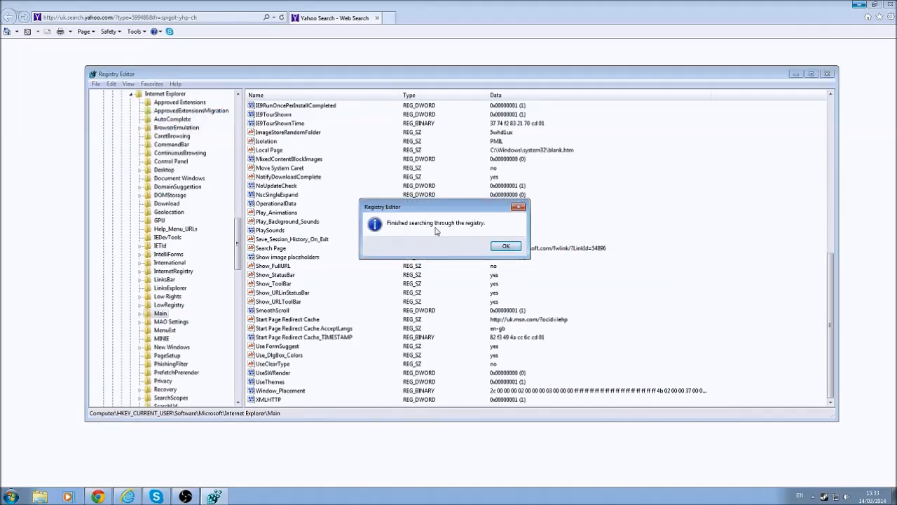
pyautogui.click(506, 246)
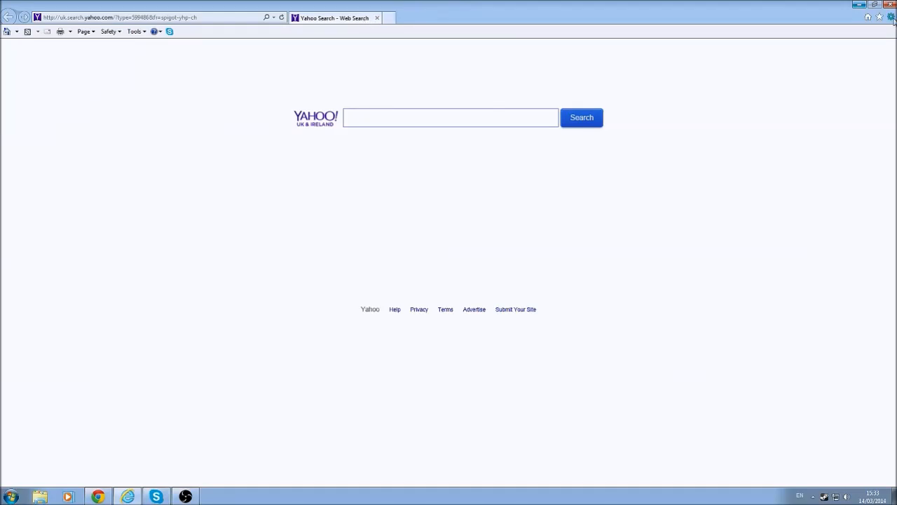
pyautogui.click(890, 16)
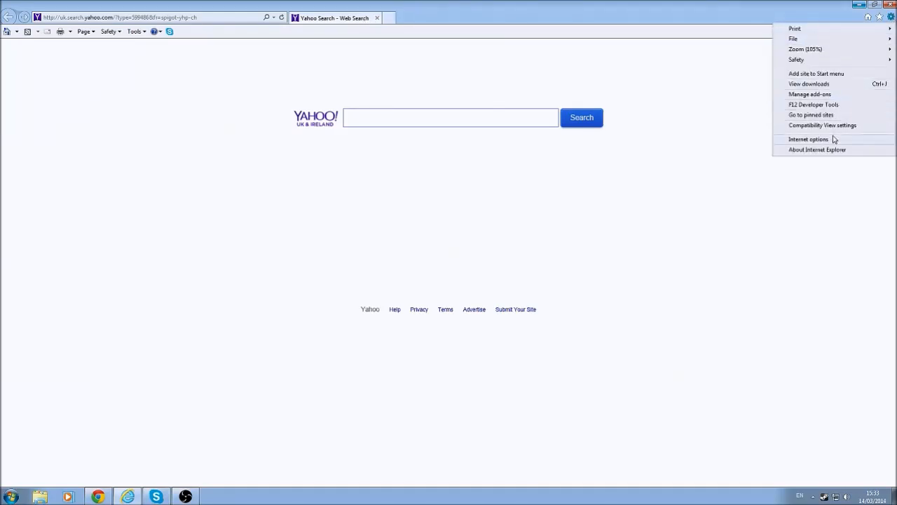
pyautogui.click(808, 138)
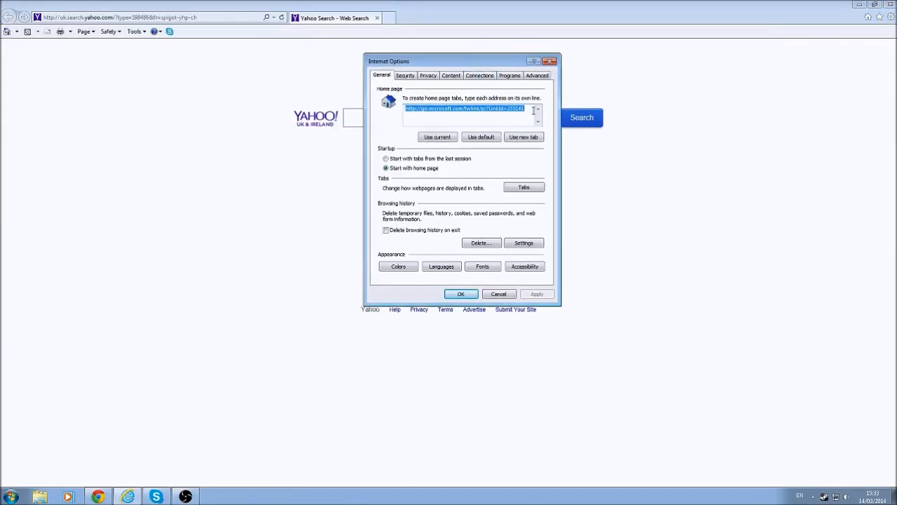
pyautogui.press('Delete')
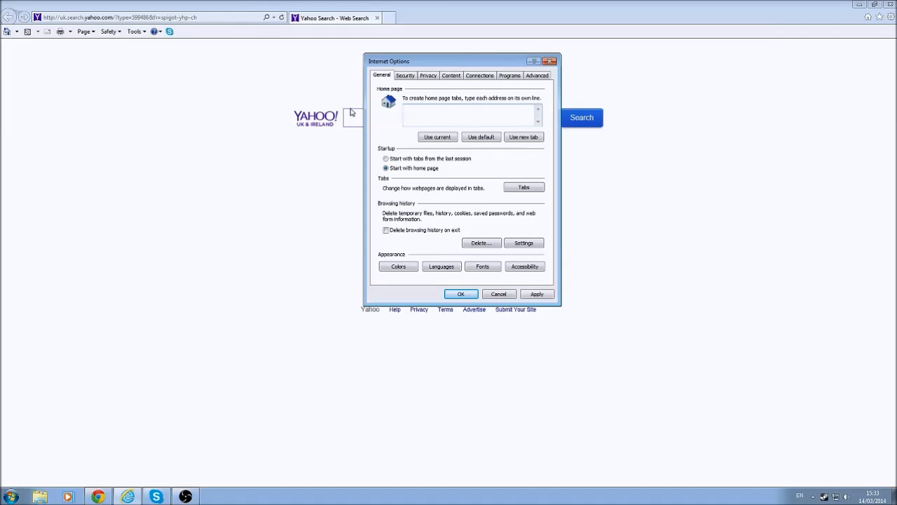
pyautogui.write('http://')
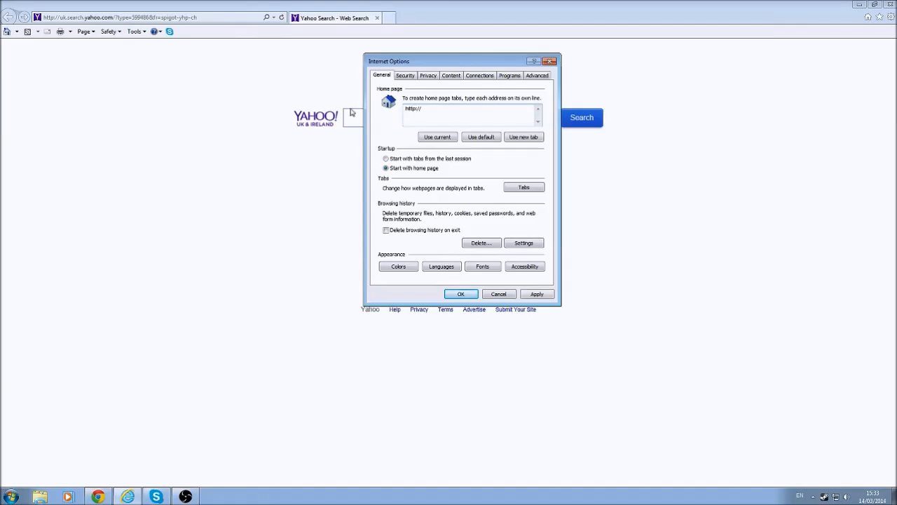
pyautogui.write('www.google.com')
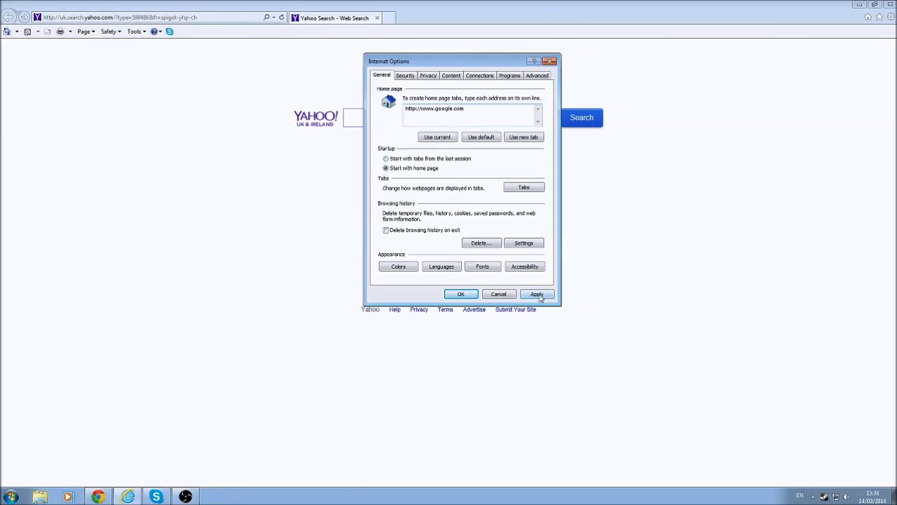
pyautogui.click(536, 293)
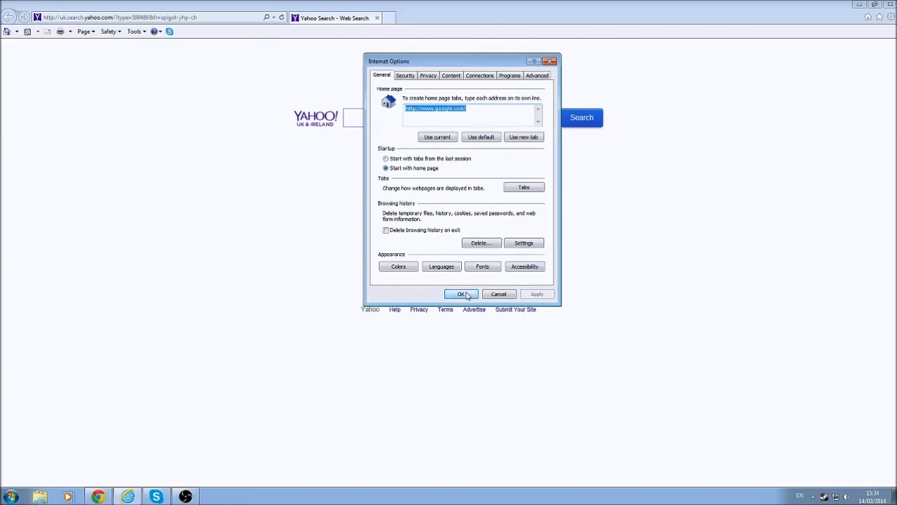
pyautogui.click(461, 294)
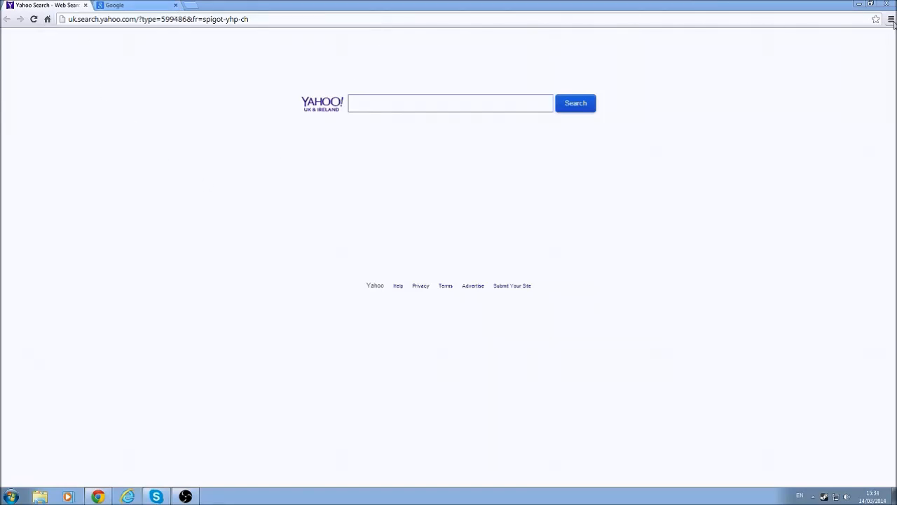
# Remove the Yahoo Search entry from Chrome's On startup pages, leaving only Google
pyautogui.click(891, 19)
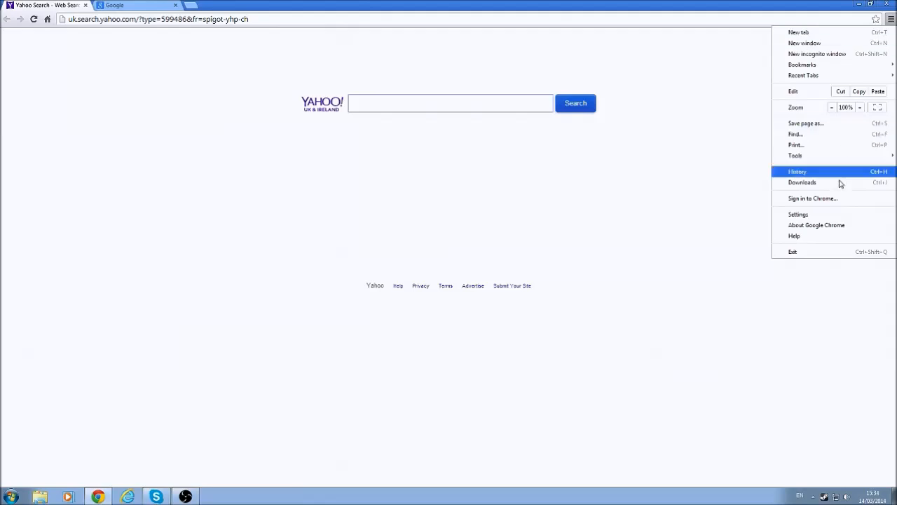
pyautogui.click(797, 214)
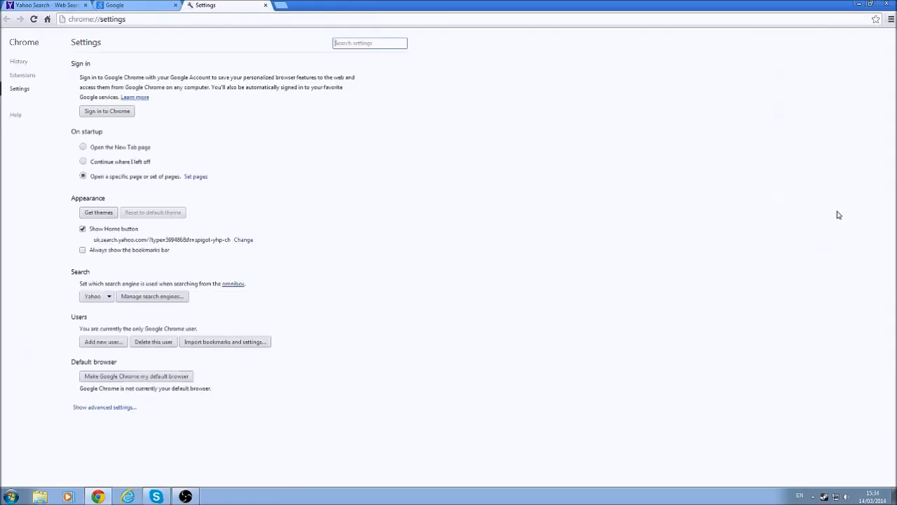
pyautogui.moveTo(135, 173)
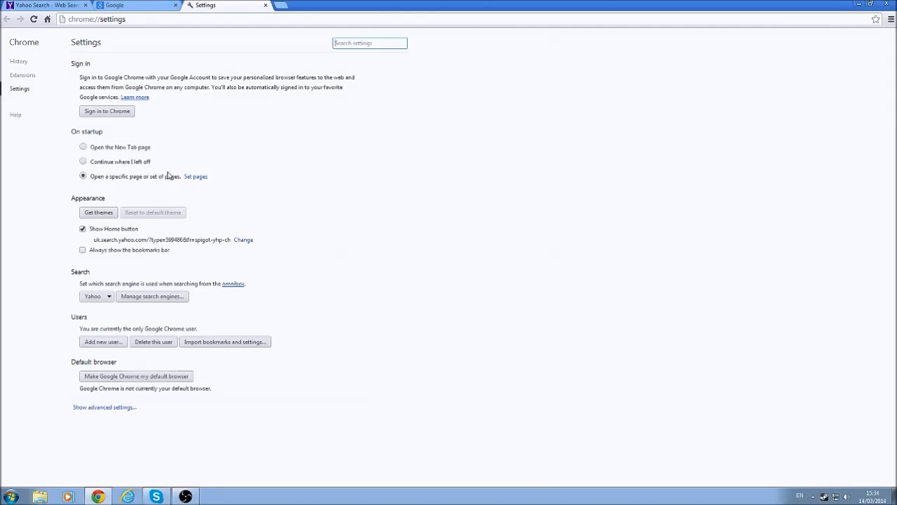
pyautogui.click(196, 176)
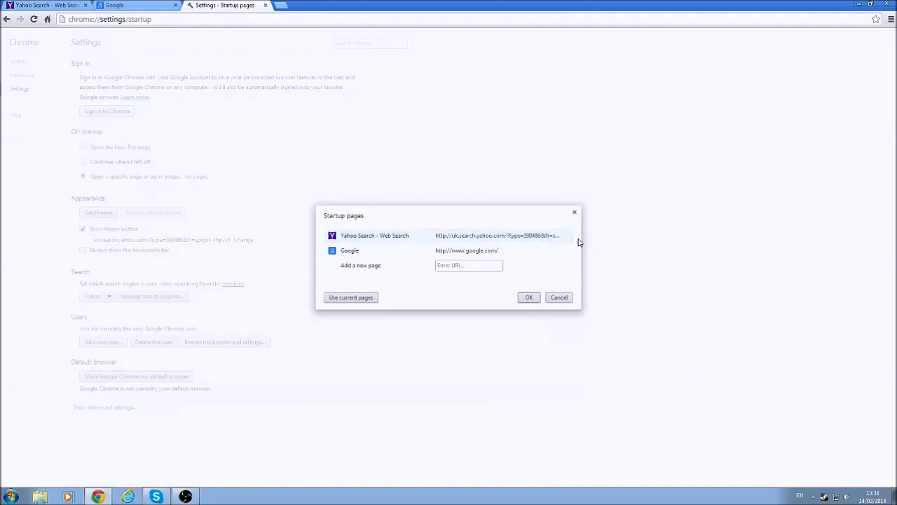
pyautogui.click(578, 234)
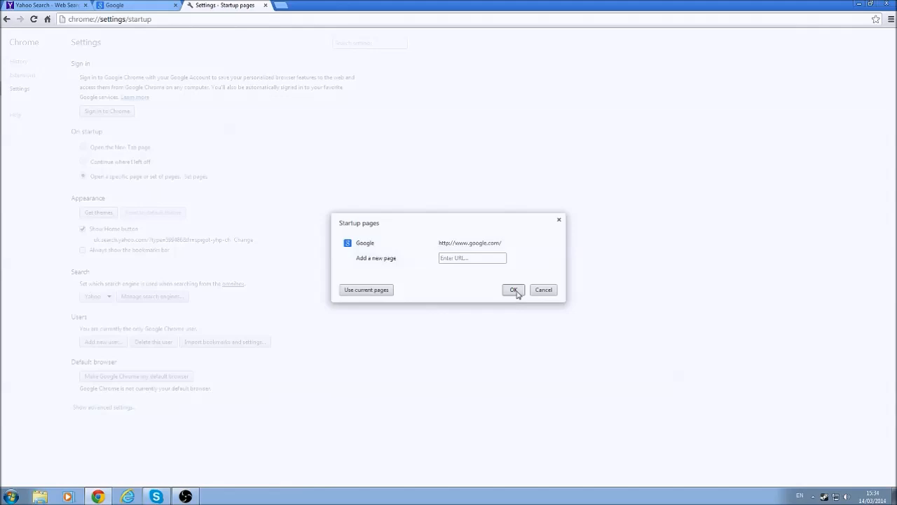
pyautogui.click(513, 289)
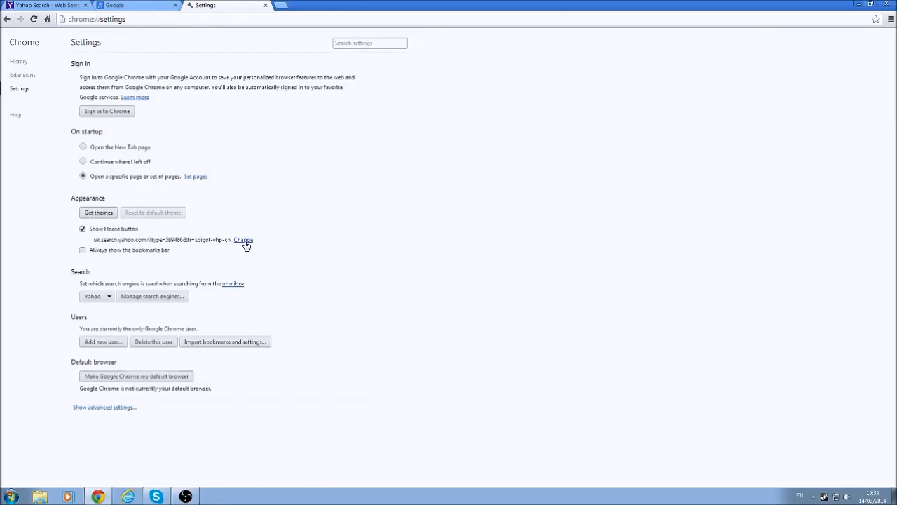
# Change Chrome's home page address to google.com
pyautogui.click(243, 240)
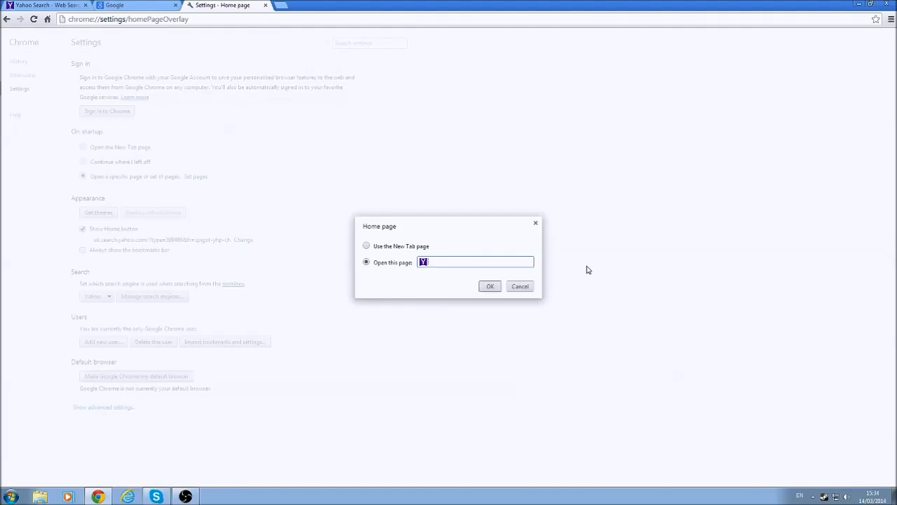
pyautogui.write('google.com')
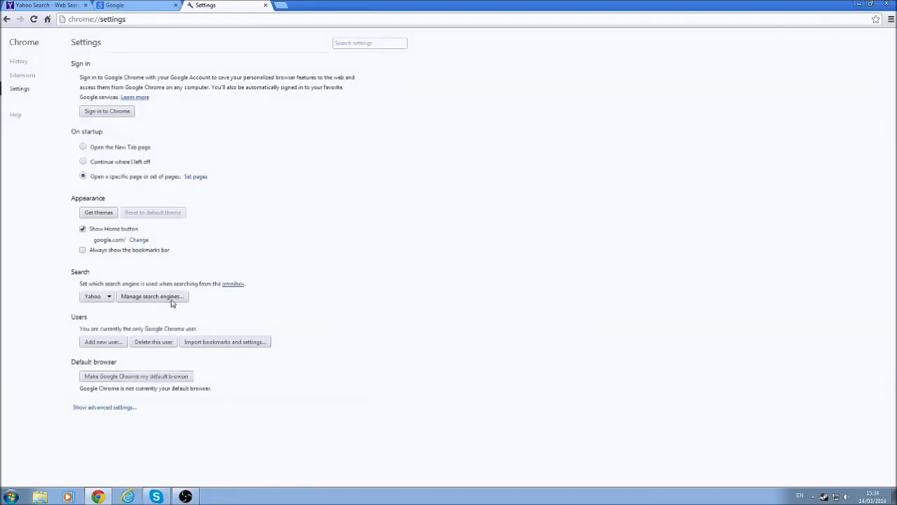
# Make Google Chrome's default search engine and delete the Yahoo engine entry
pyautogui.click(152, 296)
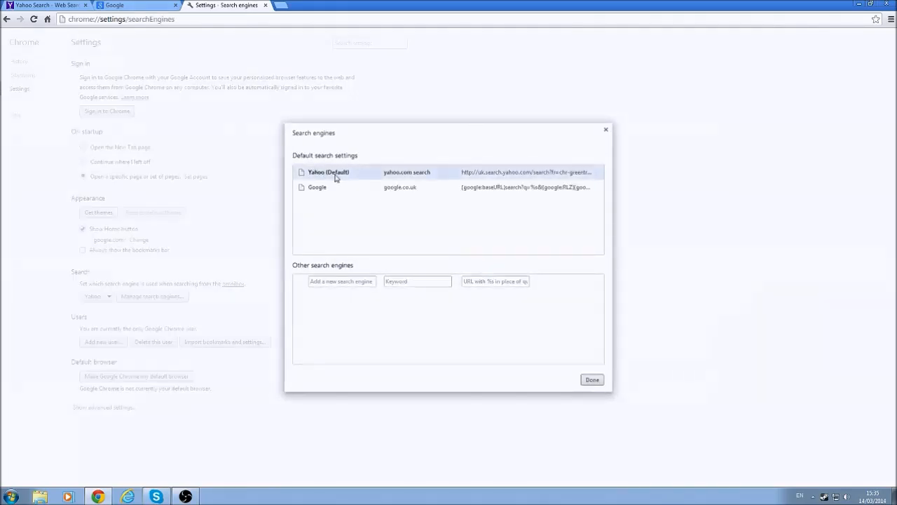
pyautogui.moveTo(444, 182)
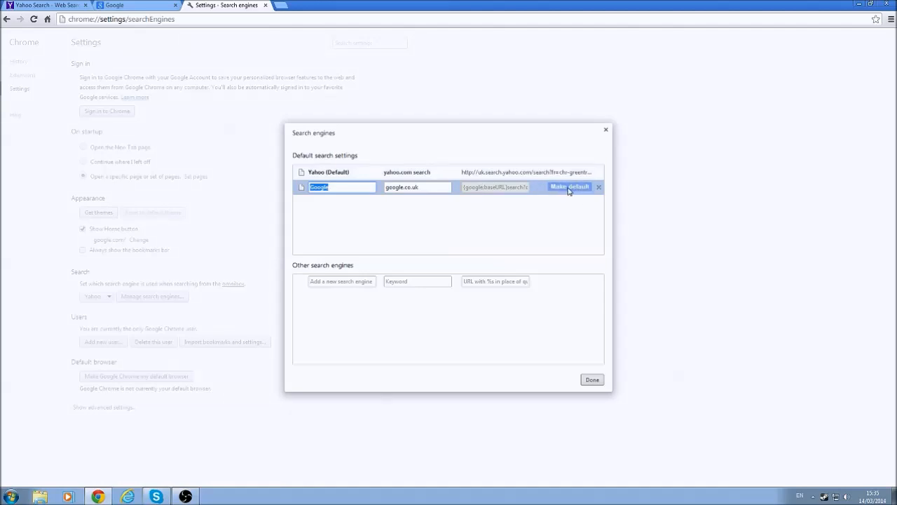
pyautogui.click(569, 186)
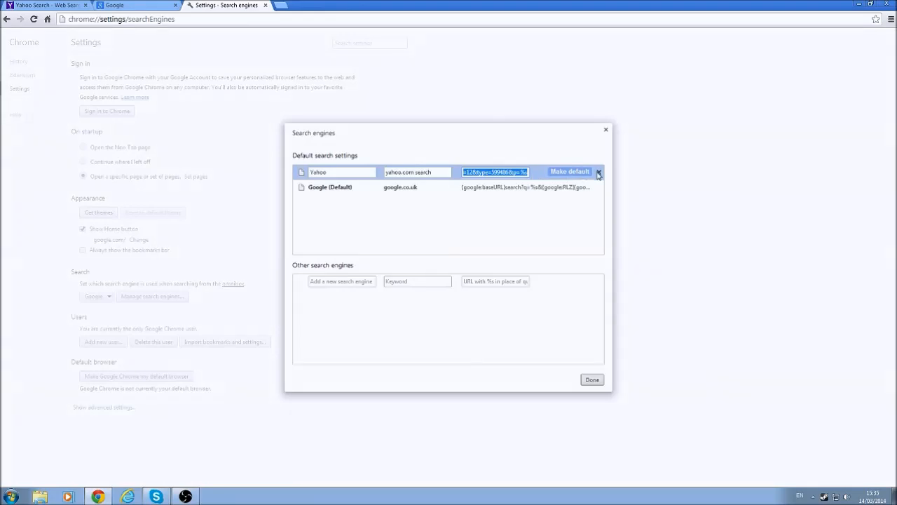
pyautogui.click(598, 172)
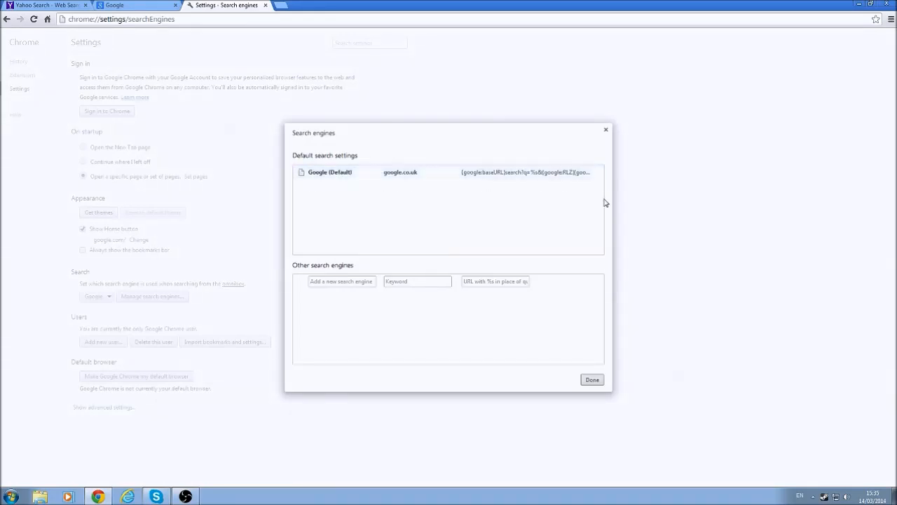
pyautogui.click(591, 379)
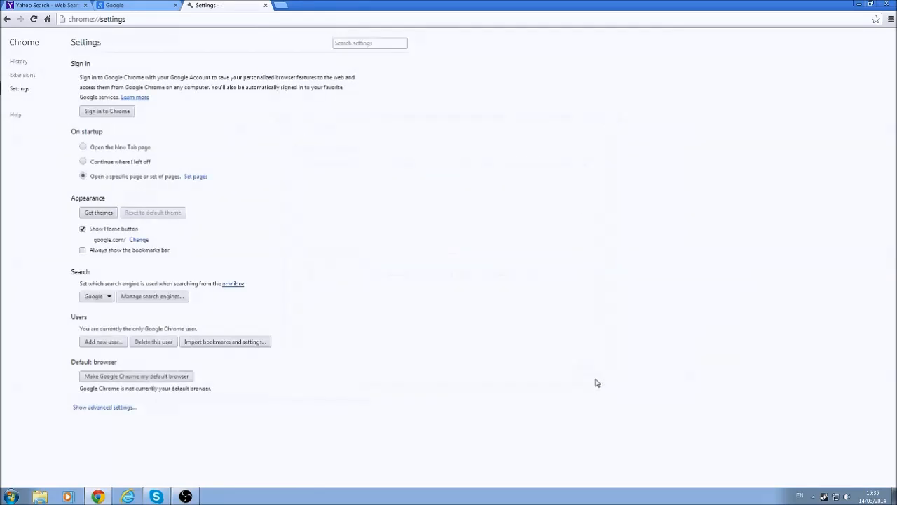